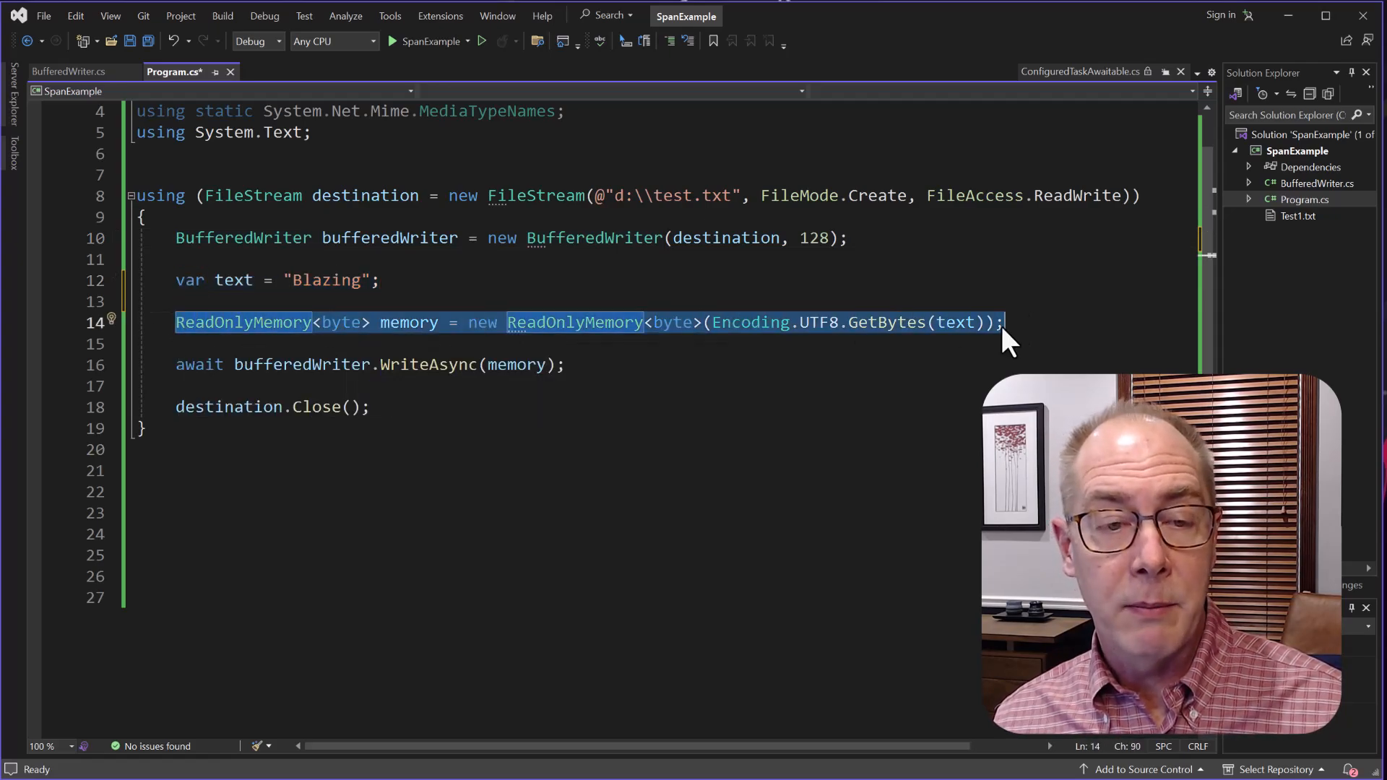
{"action": "mouse_move", "coordinate": [646, 380]}
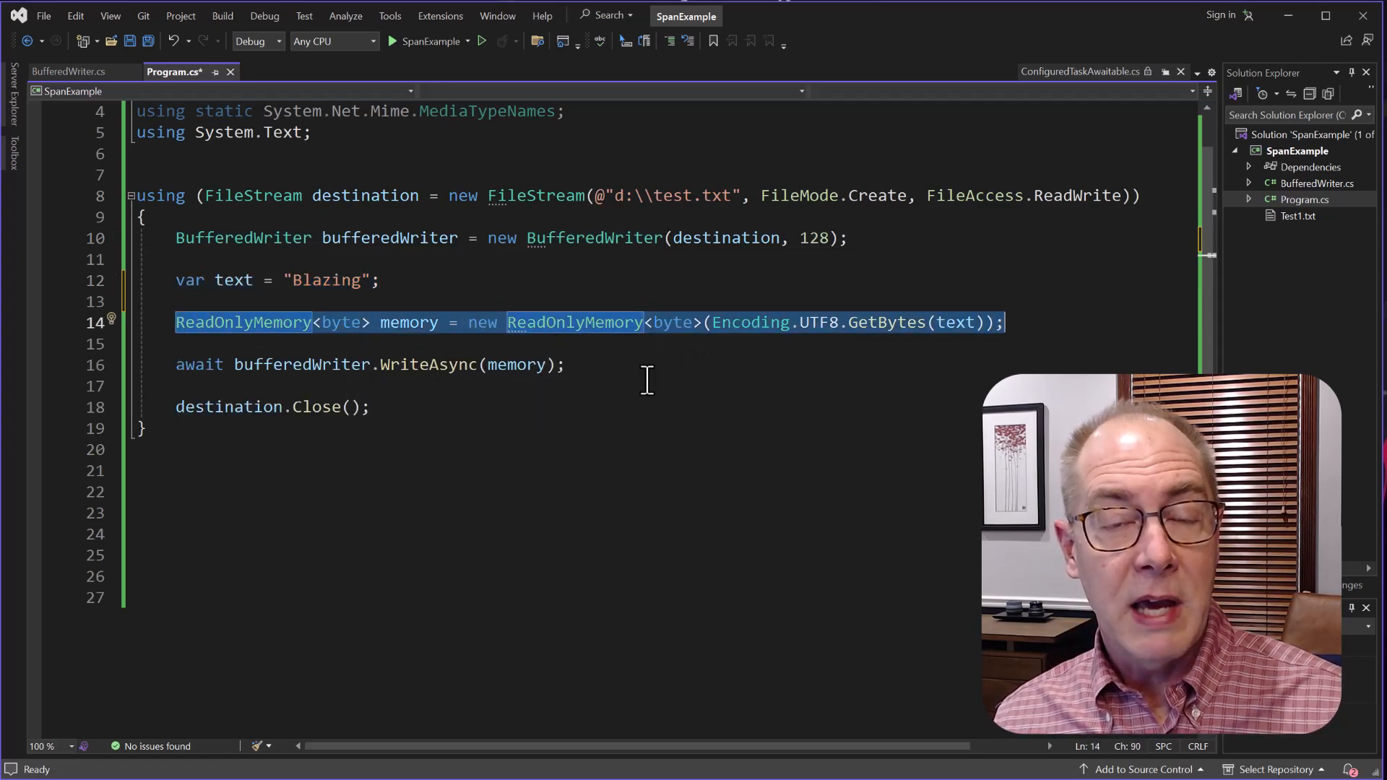
Highlight the ReadOnlyMemory statement on line 14, then view BufferedWriter.cs and its WriteAsync method
{"action": "double_click", "coordinate": [198, 364]}
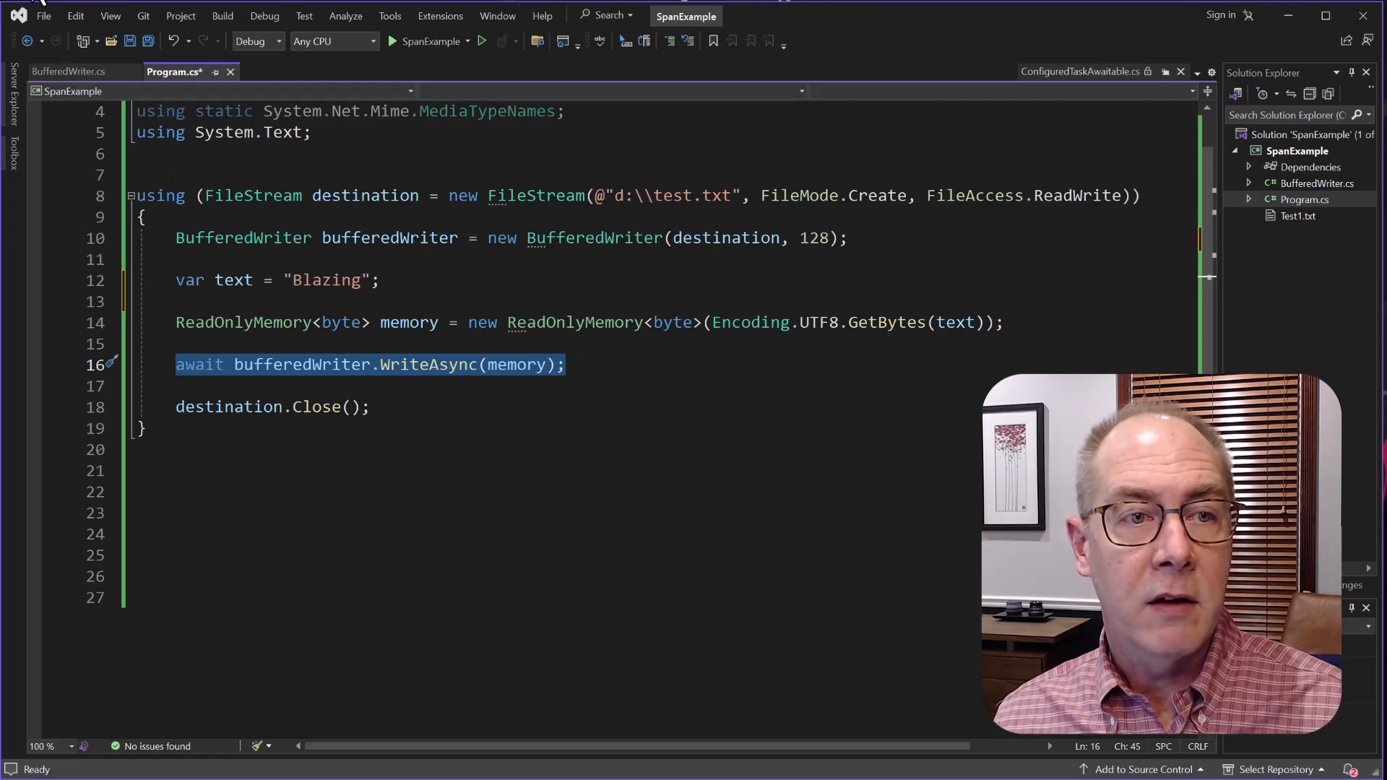
{"action": "left_click", "coordinate": [72, 71]}
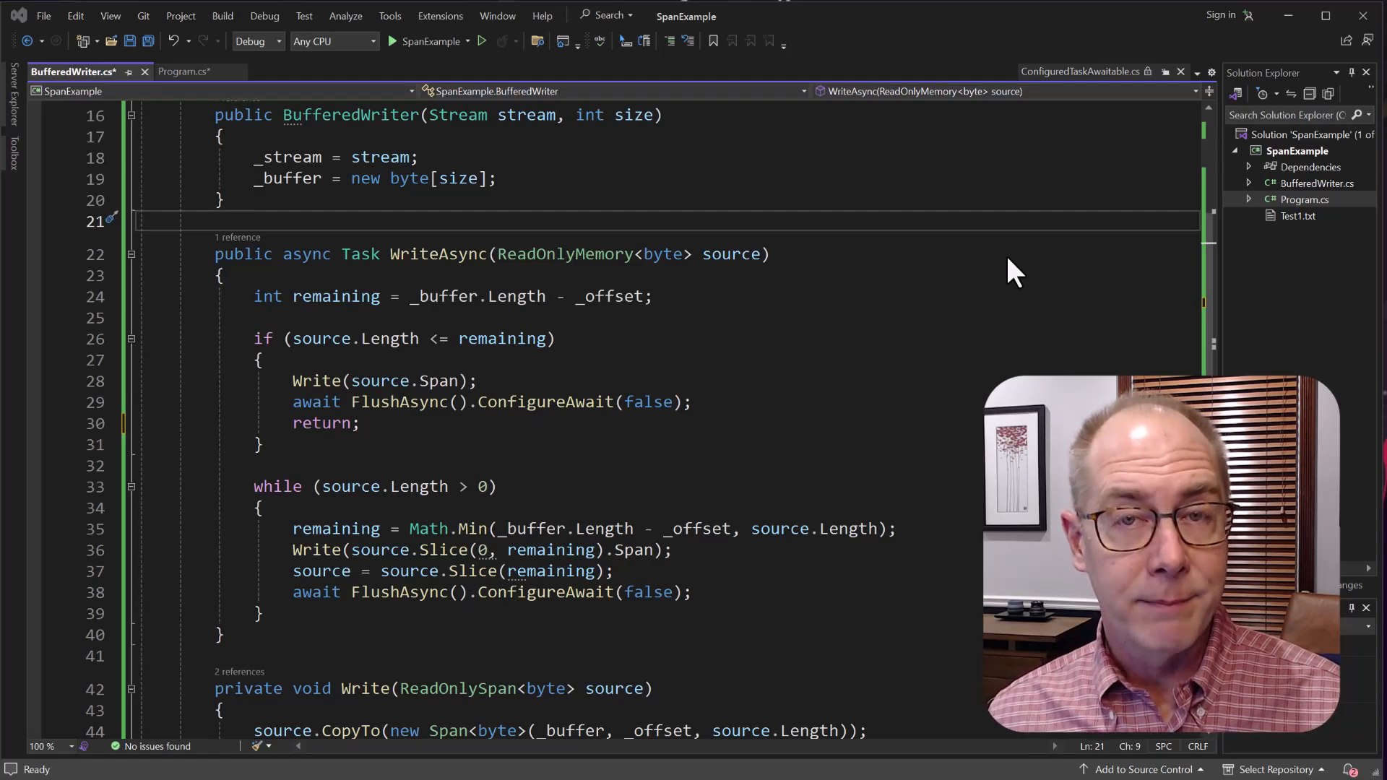
{"action": "scroll", "scroll_direction": "down", "scroll_amount": 3}
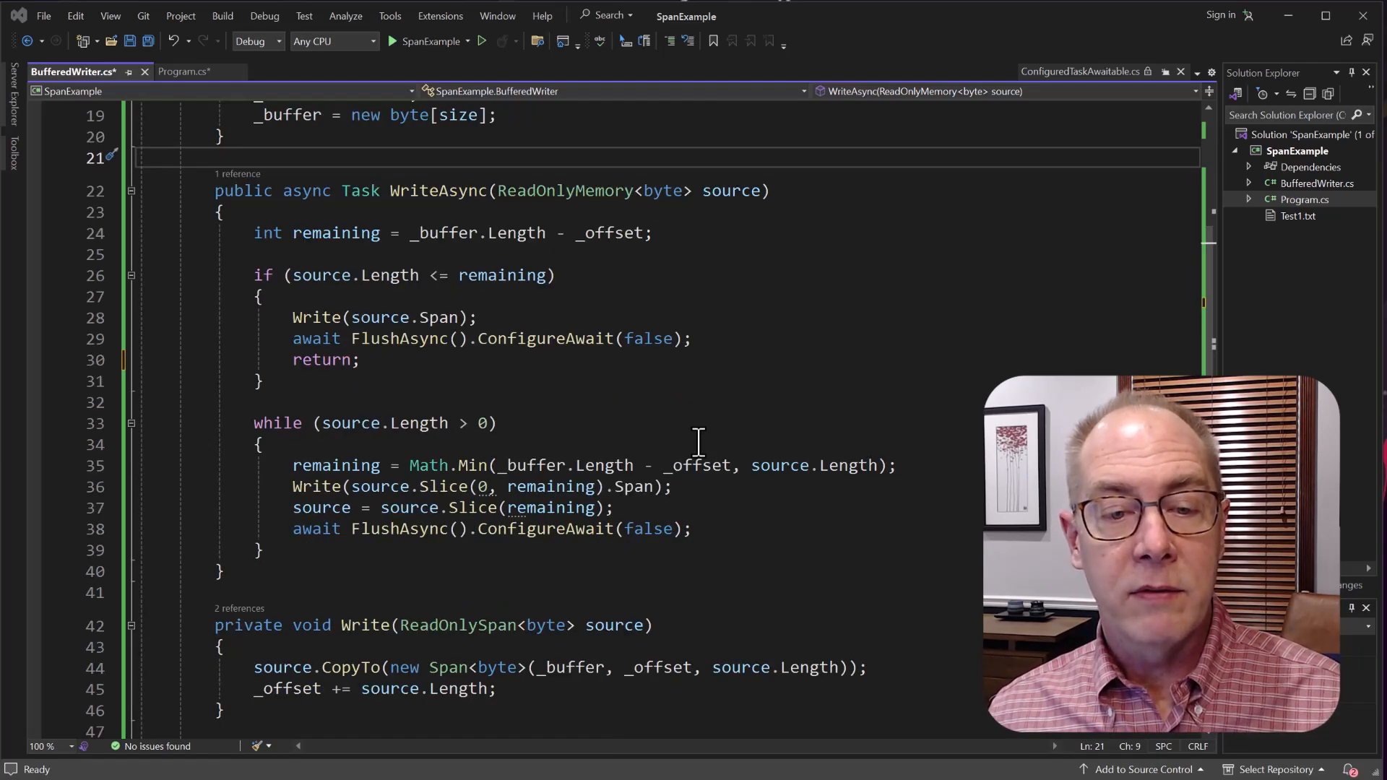
{"action": "left_click", "coordinate": [346, 624]}
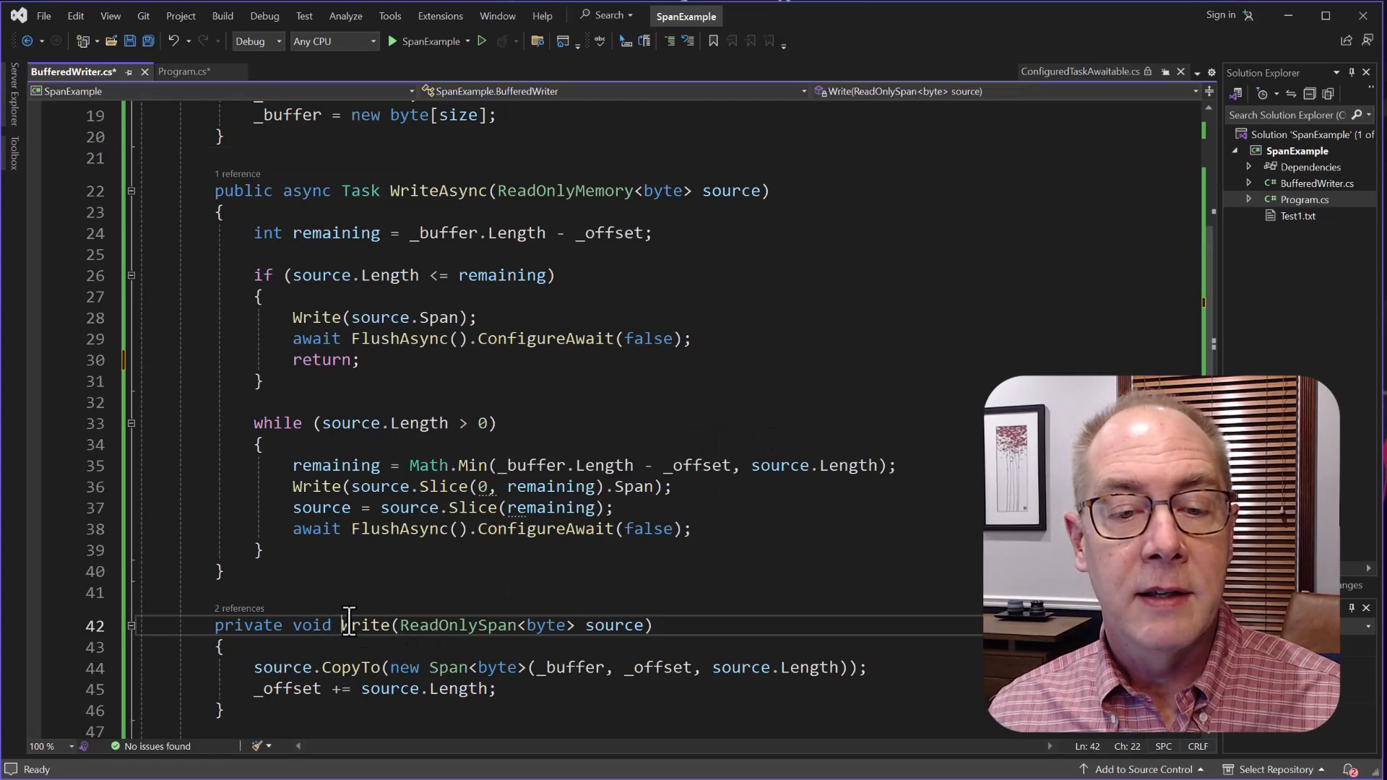
{"action": "left_click", "coordinate": [613, 507]}
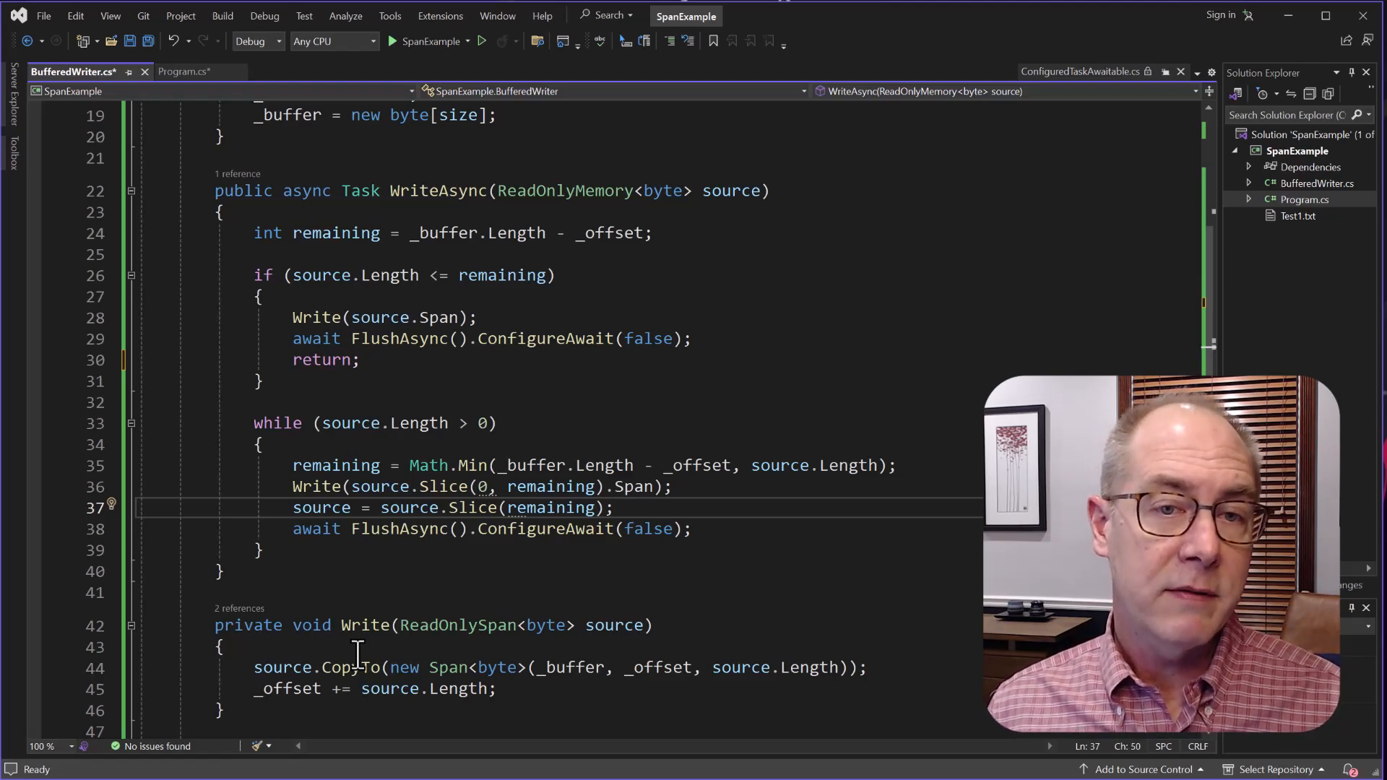
{"action": "left_click", "coordinate": [192, 71]}
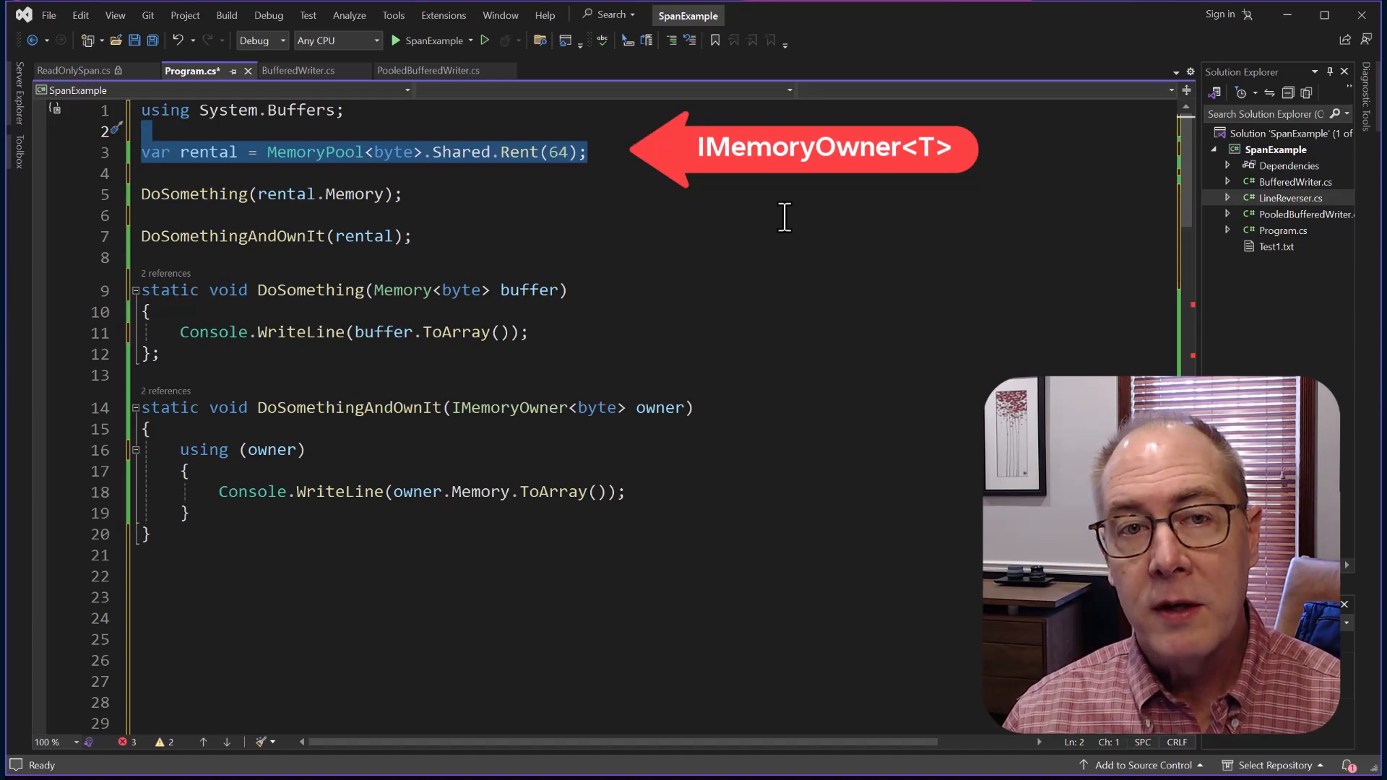
{"action": "mouse_move", "coordinate": [736, 190]}
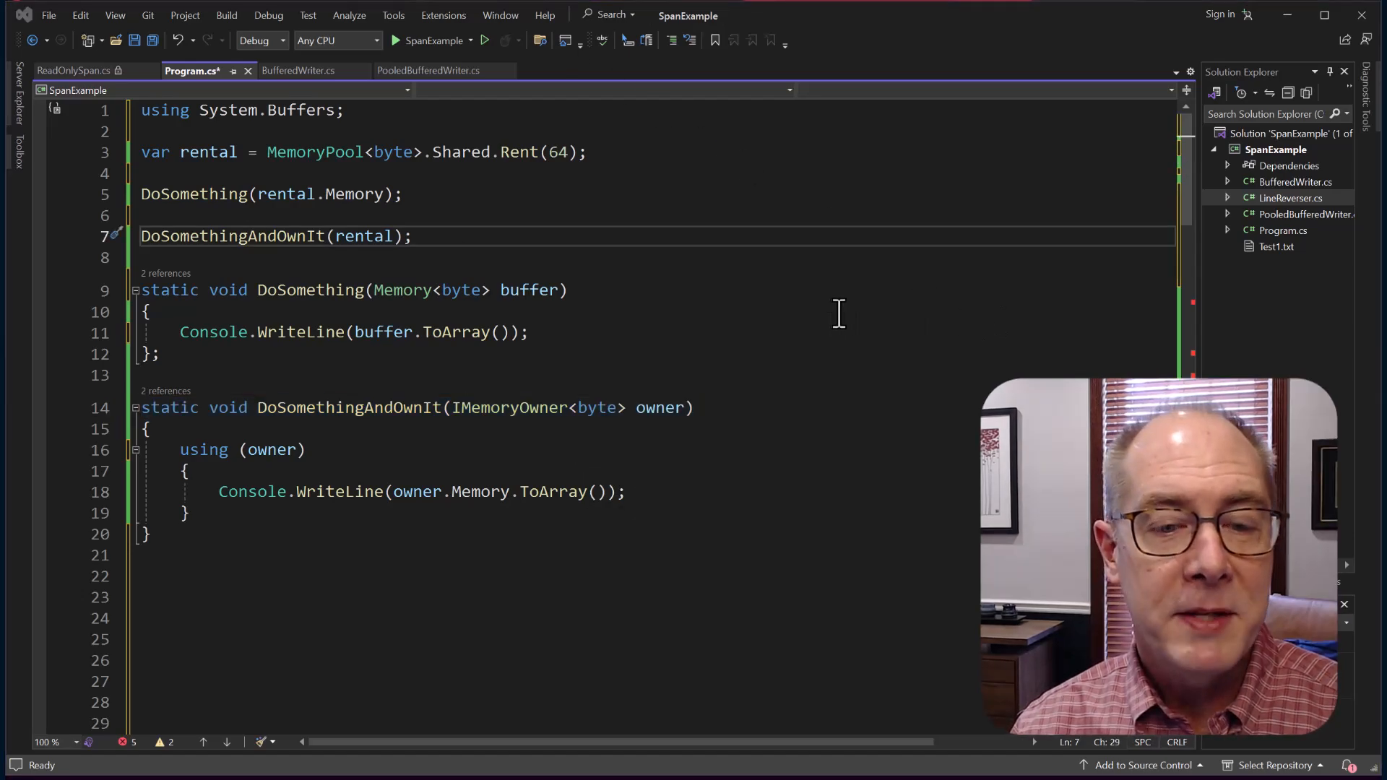
{"action": "mouse_move", "coordinate": [689, 491]}
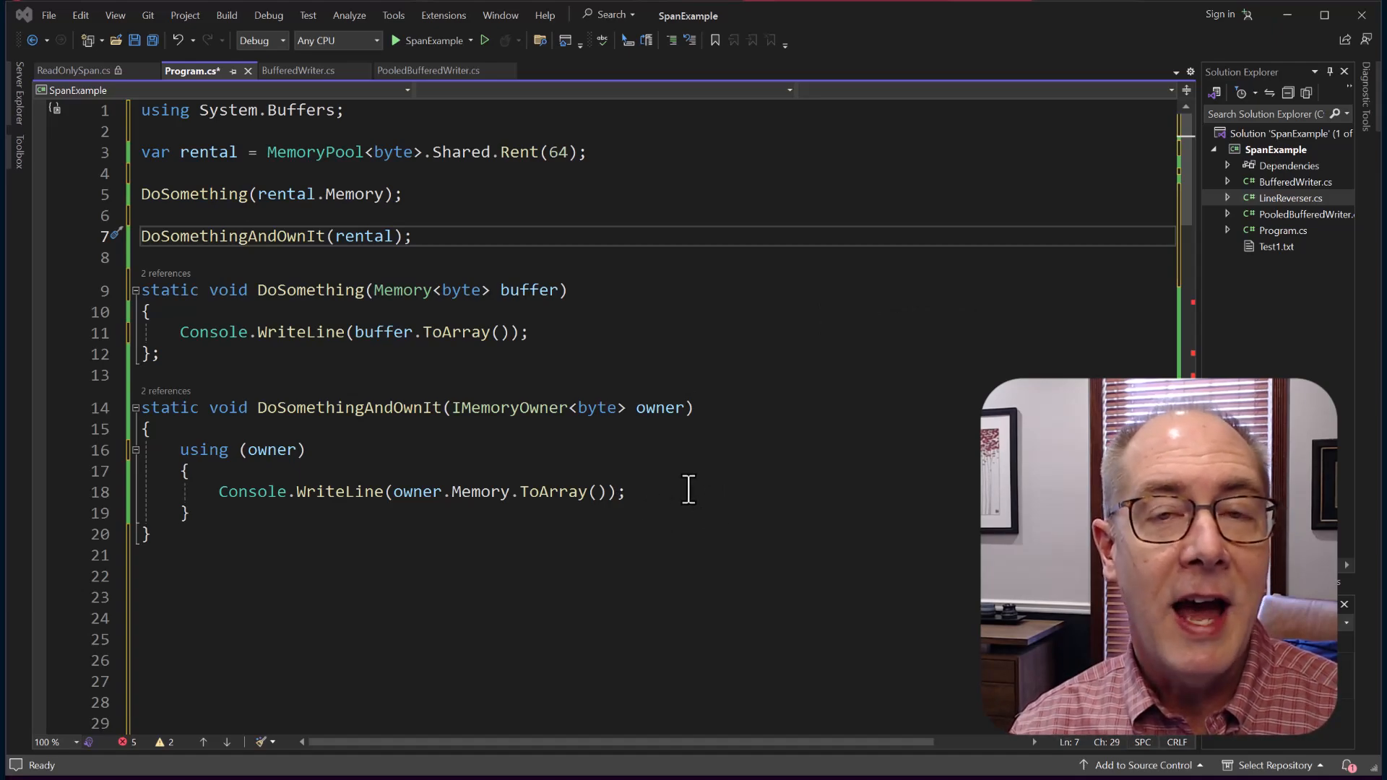
{"action": "mouse_move", "coordinate": [796, 401]}
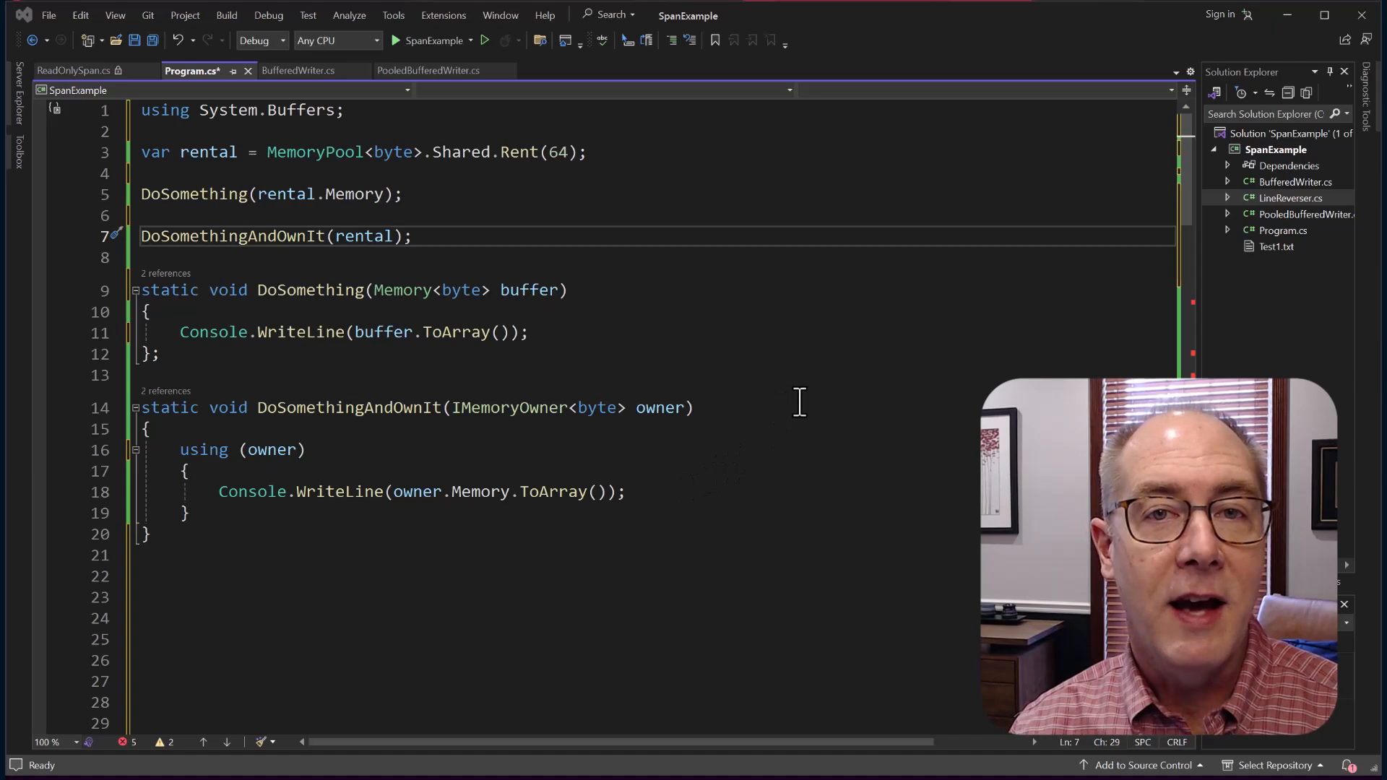
{"action": "mouse_move", "coordinate": [765, 429]}
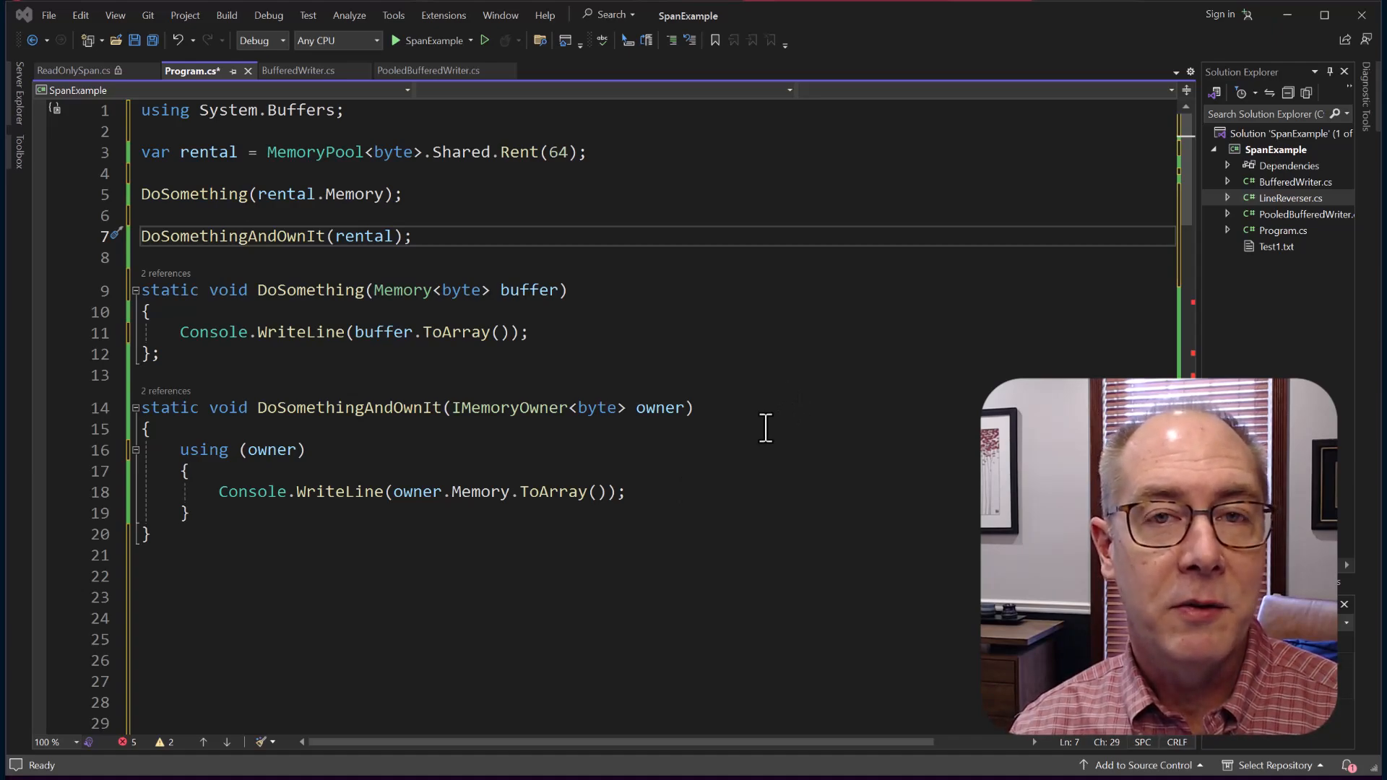
{"action": "left_click", "coordinate": [256, 407]}
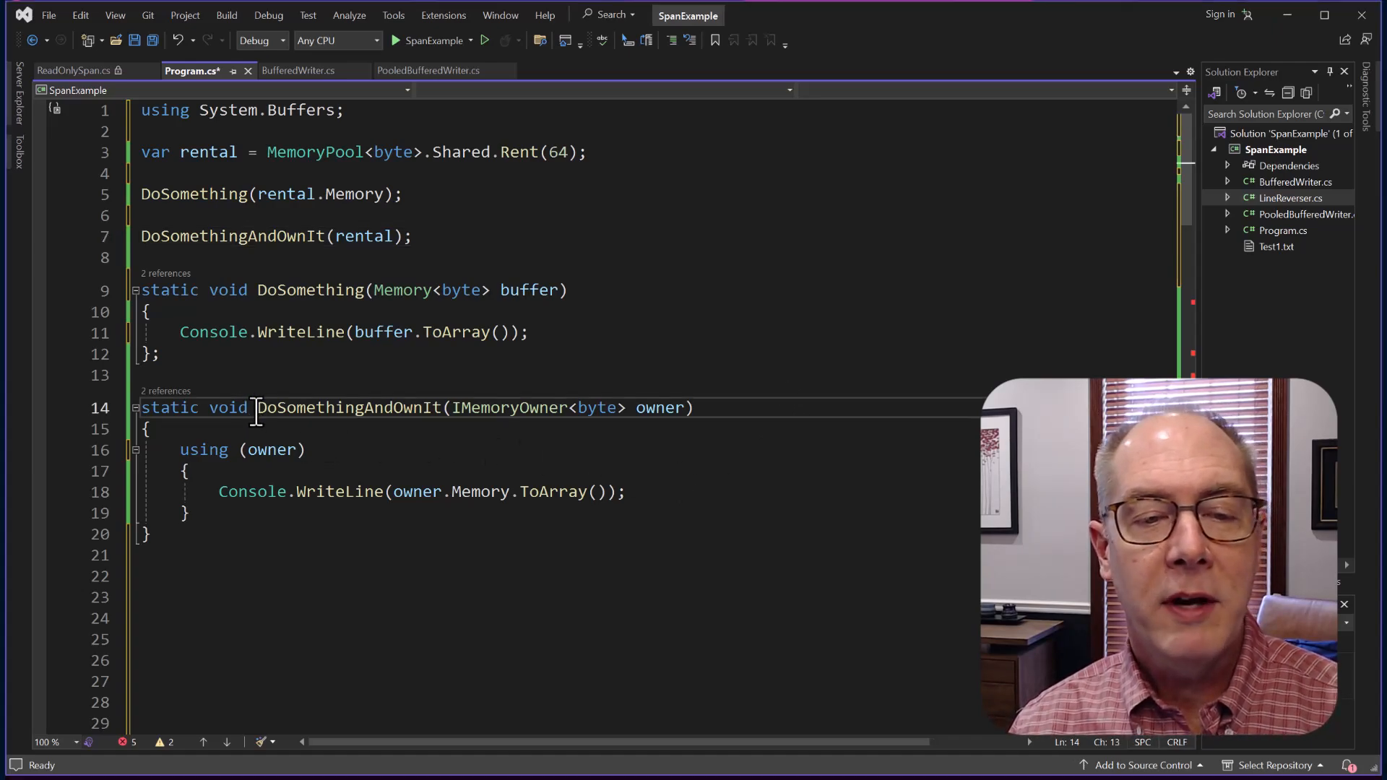
{"action": "double_click", "coordinate": [350, 407]}
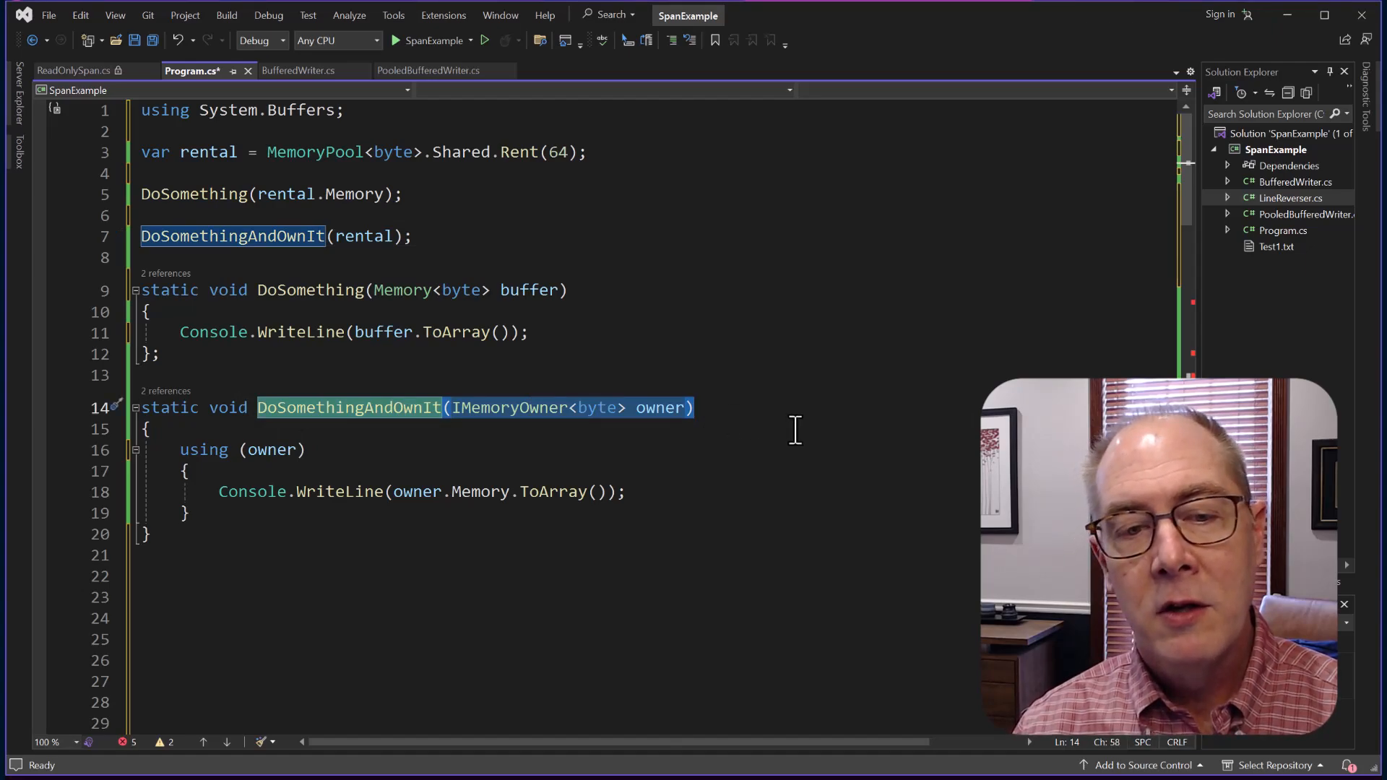
{"action": "mouse_move", "coordinate": [713, 434]}
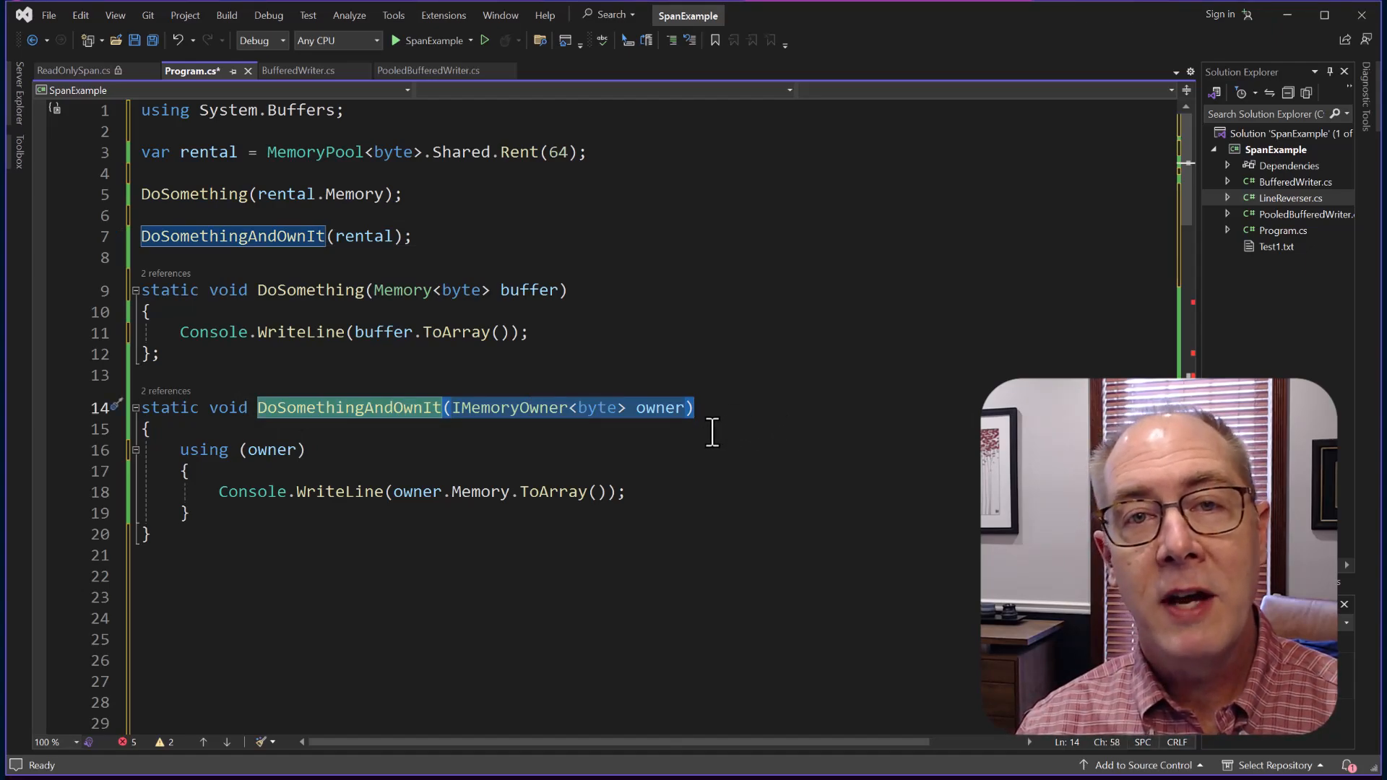
{"action": "mouse_move", "coordinate": [646, 517]}
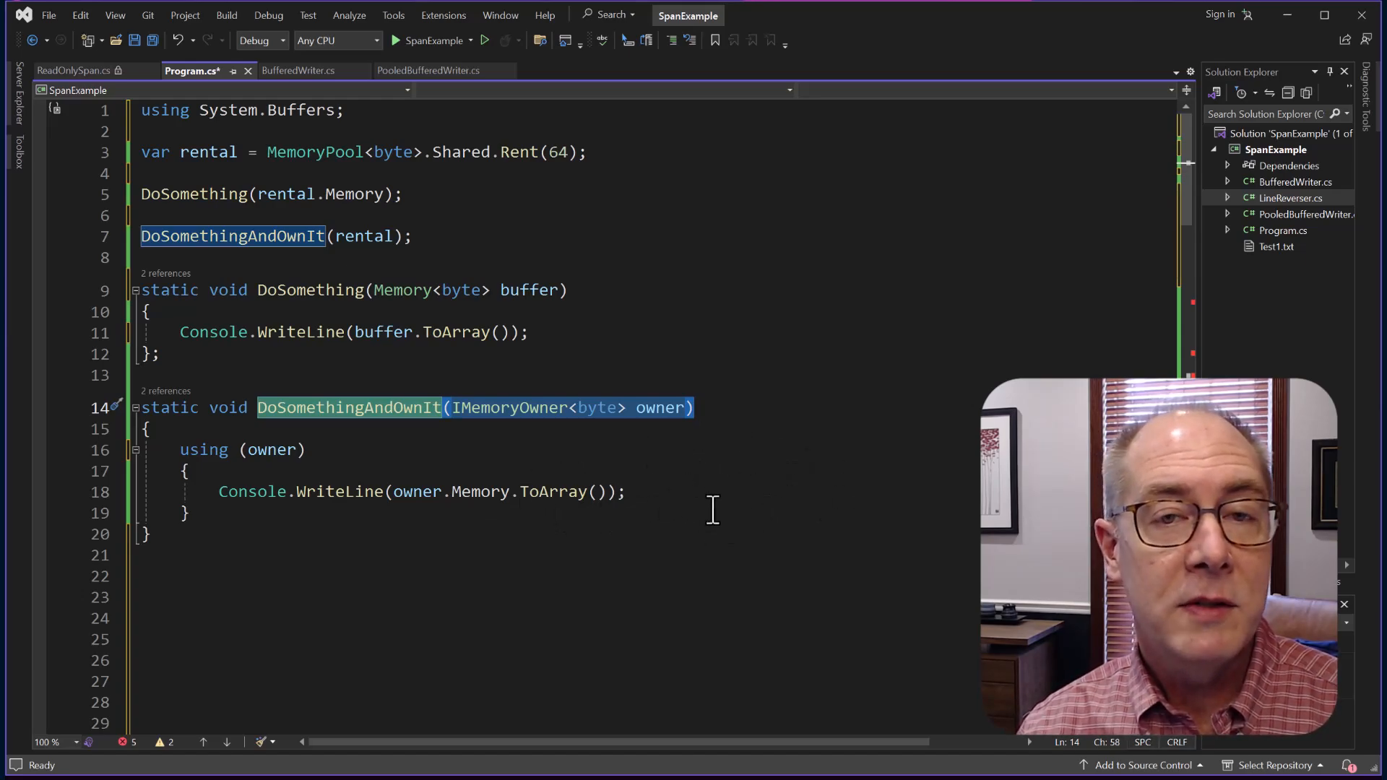
{"action": "mouse_move", "coordinate": [366, 236]}
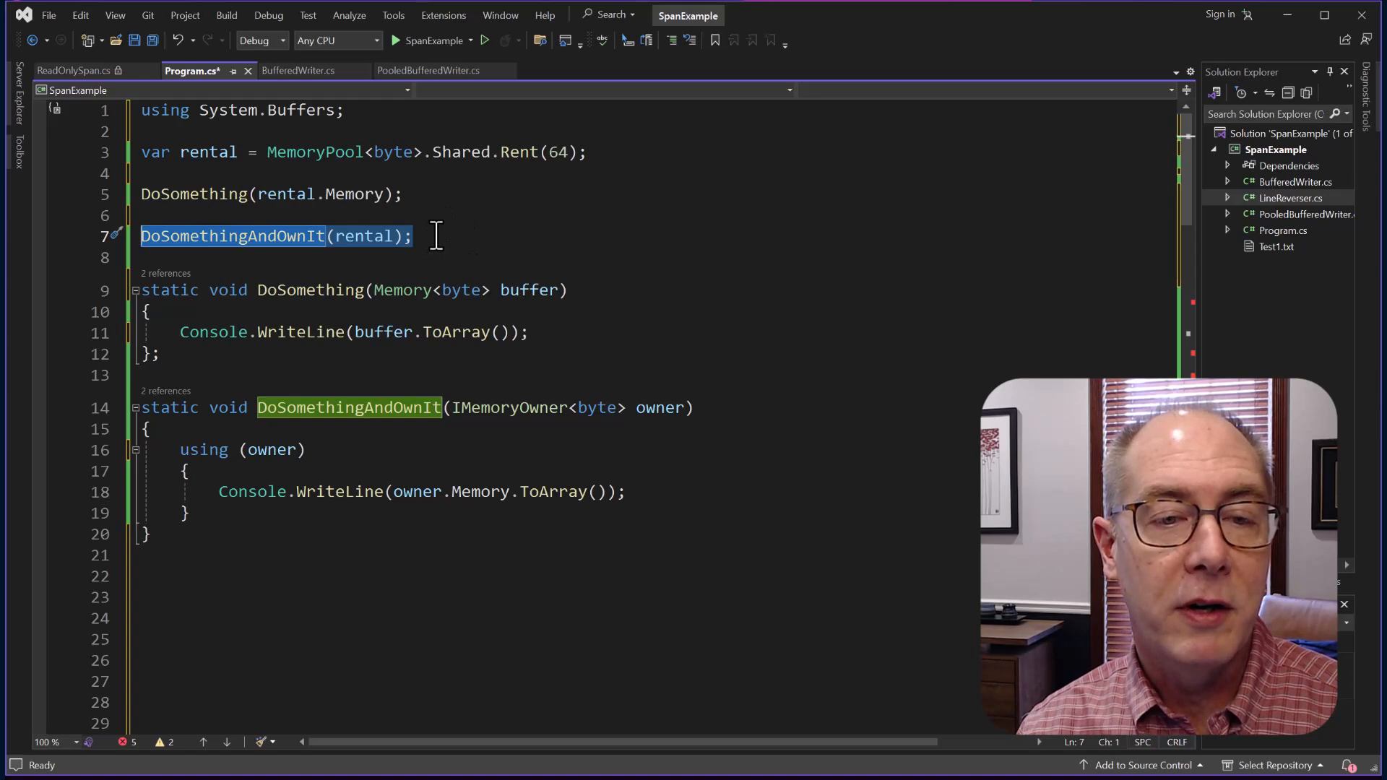
{"action": "left_click", "coordinate": [413, 236]}
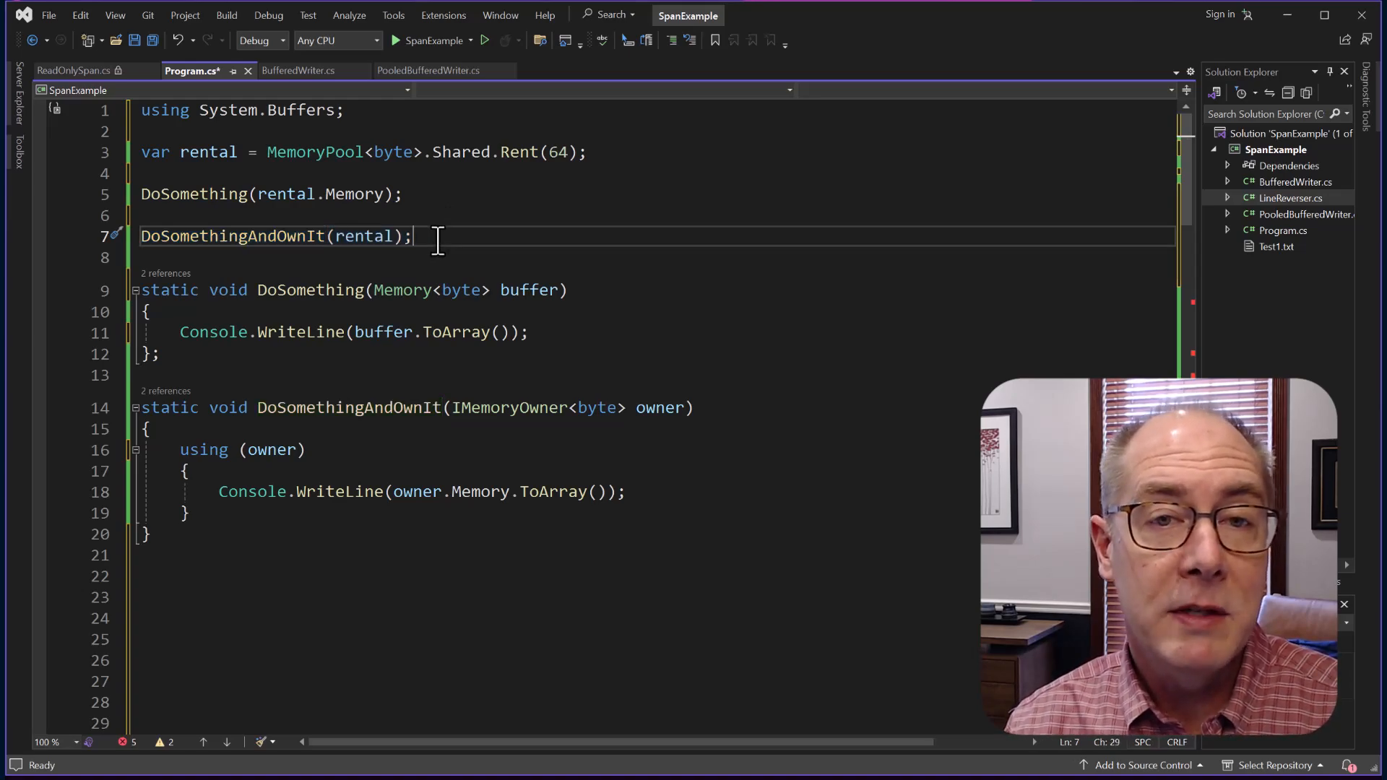
{"action": "mouse_move", "coordinate": [473, 251]}
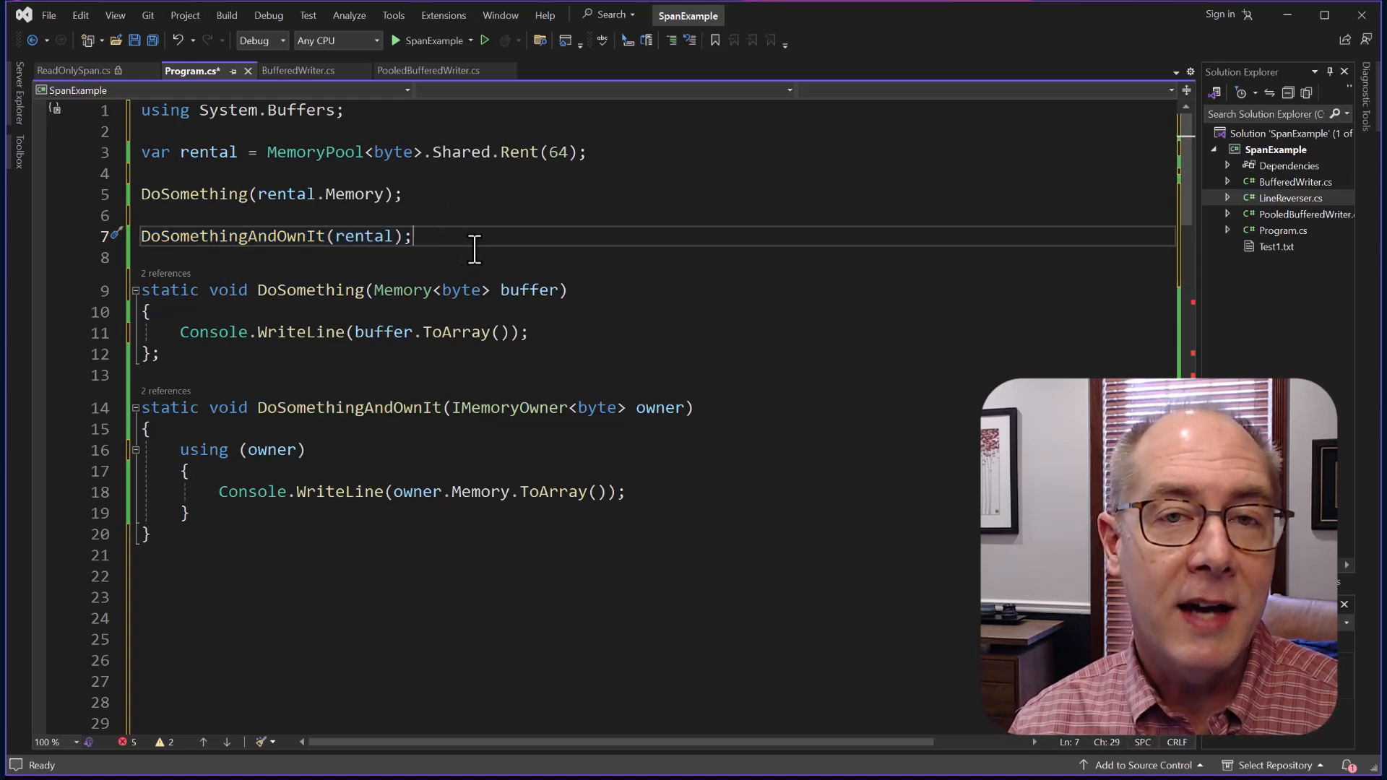